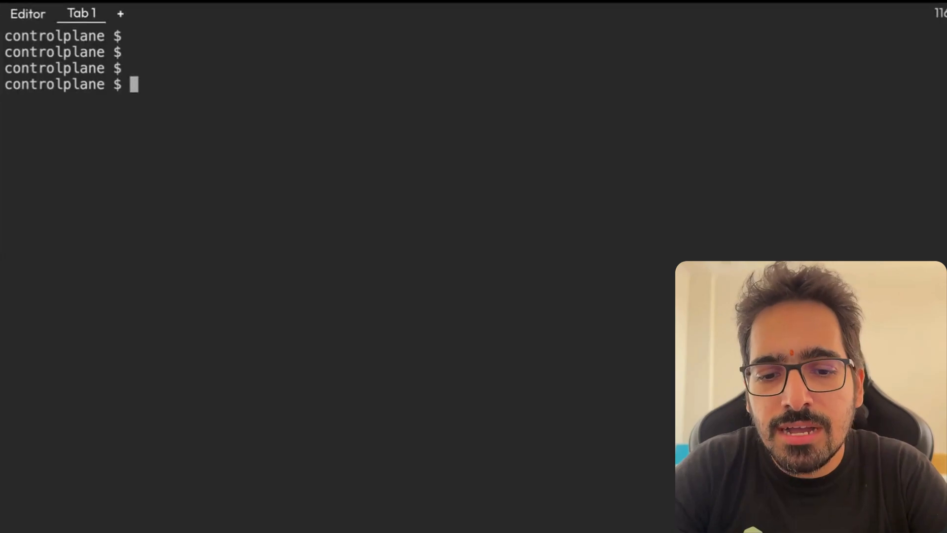
Verify both nodes are Ready and /sys/module/apparmor/parameters/enabled reports AppArmor enabled, then clear output.
{"action": "type", "text": "kubectl"}
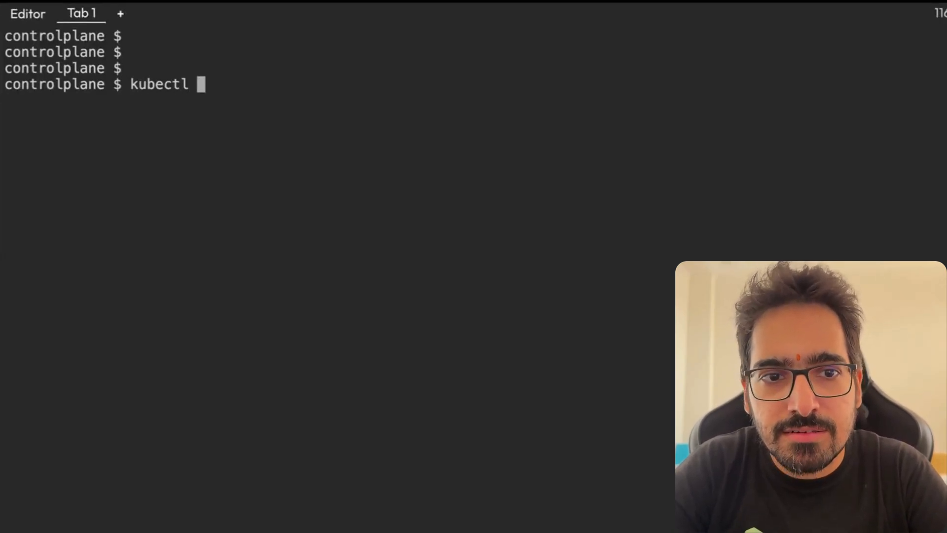
{"action": "type", "text": "get nodes"}
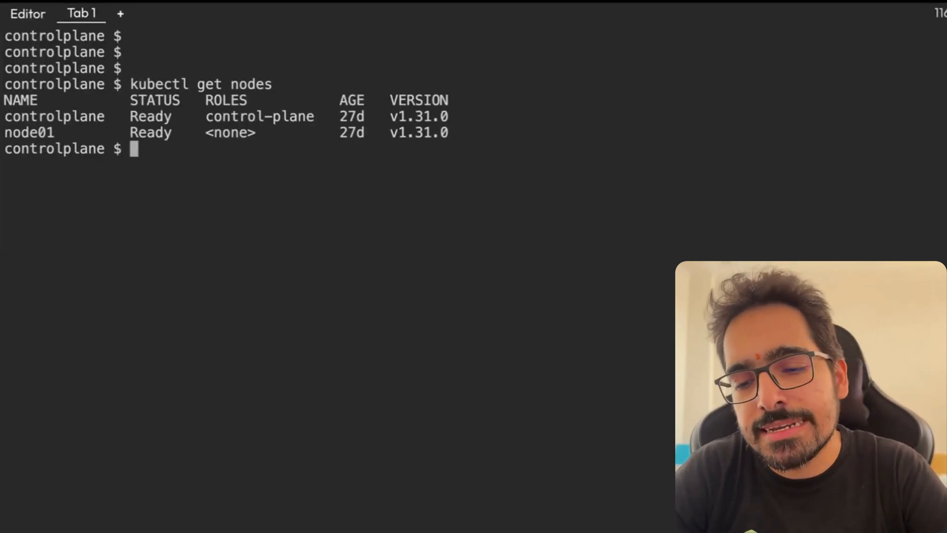
{"action": "mouse_move", "coordinate": [371, 197]}
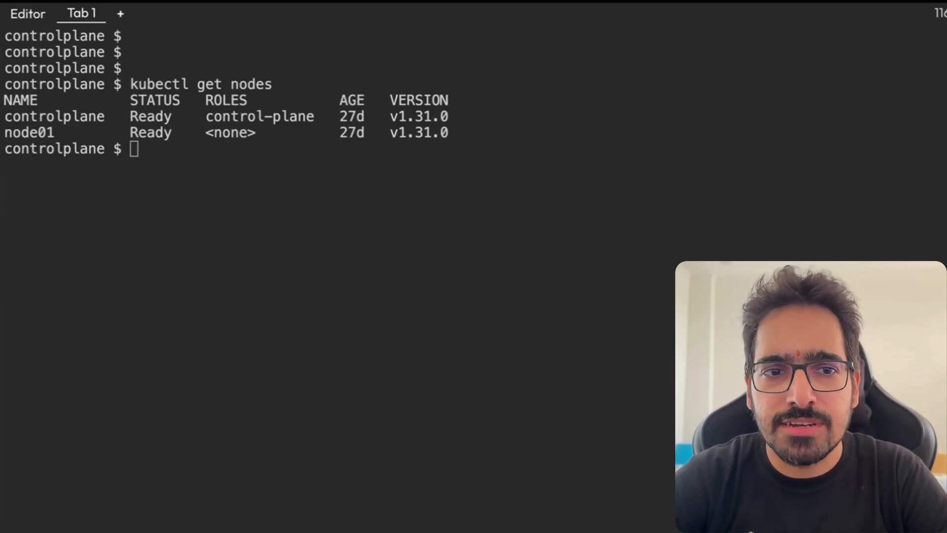
{"action": "type", "text": "cat /sys/module/apparmor/parameters/enabled"}
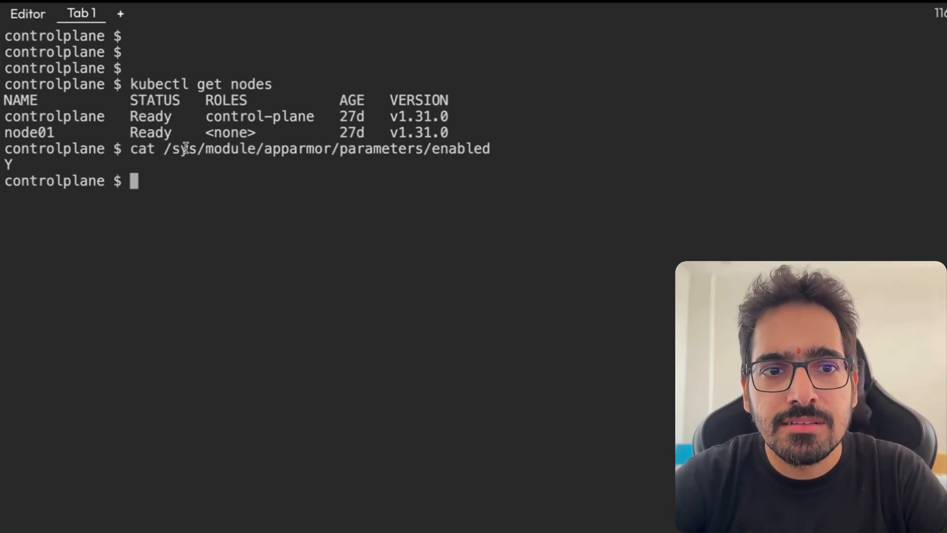
{"action": "mouse_move", "coordinate": [391, 162]}
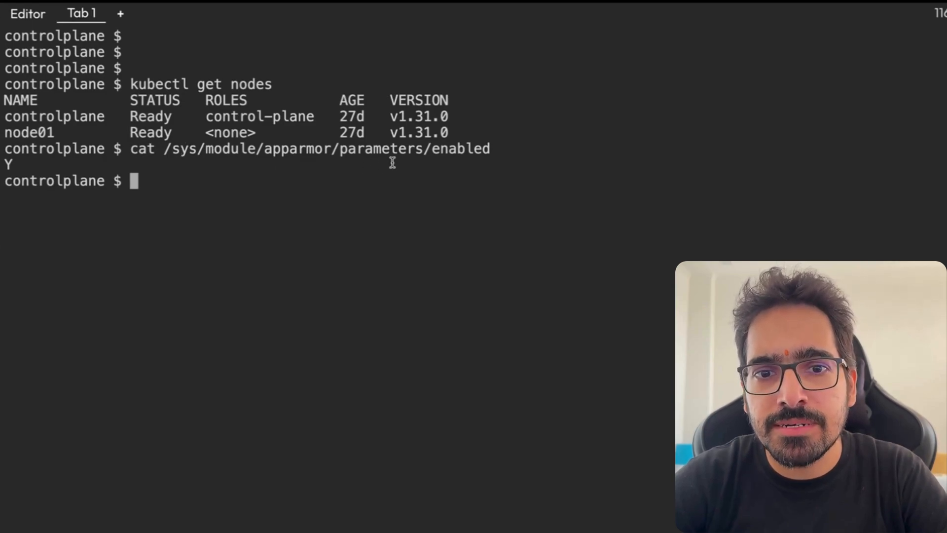
{"action": "mouse_move", "coordinate": [158, 205]}
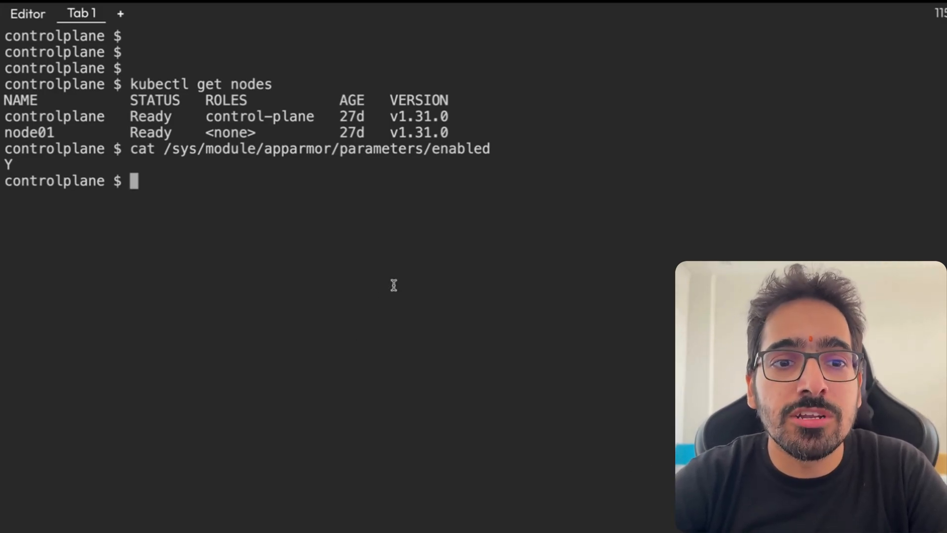
{"action": "key", "text": "Enter"}
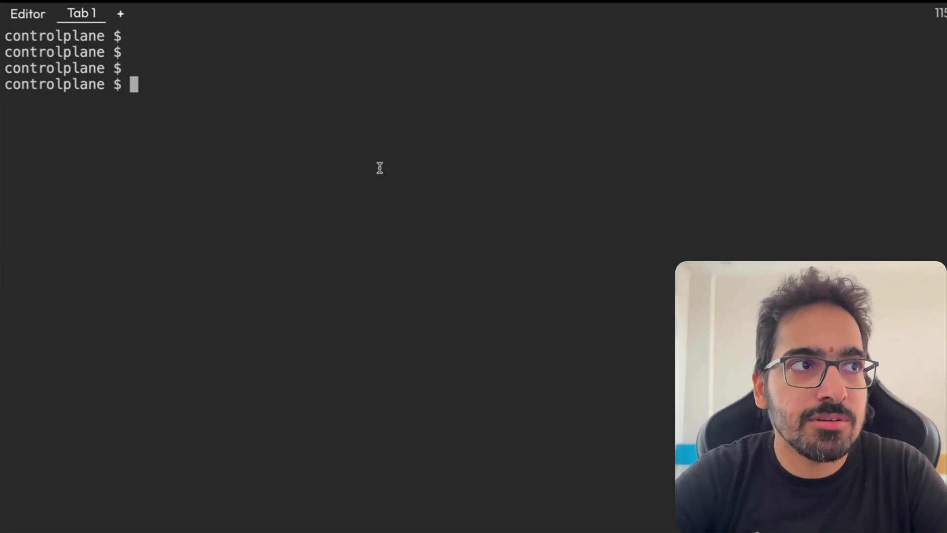
Write the deny-write AppArmor profile into a file named deny_write using vi.
{"action": "type", "text": "vi de"}
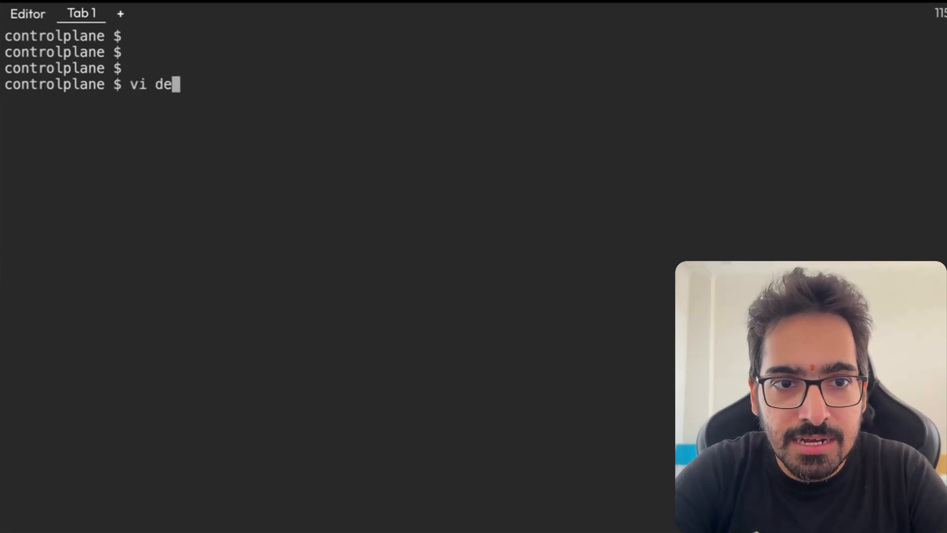
{"action": "type", "text": "ny_write"}
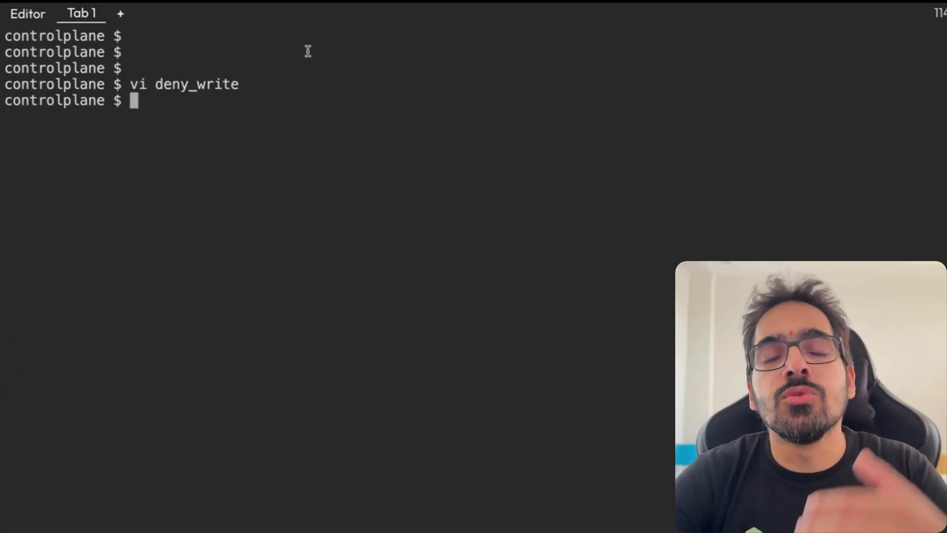
{"action": "mouse_move", "coordinate": [260, 84]}
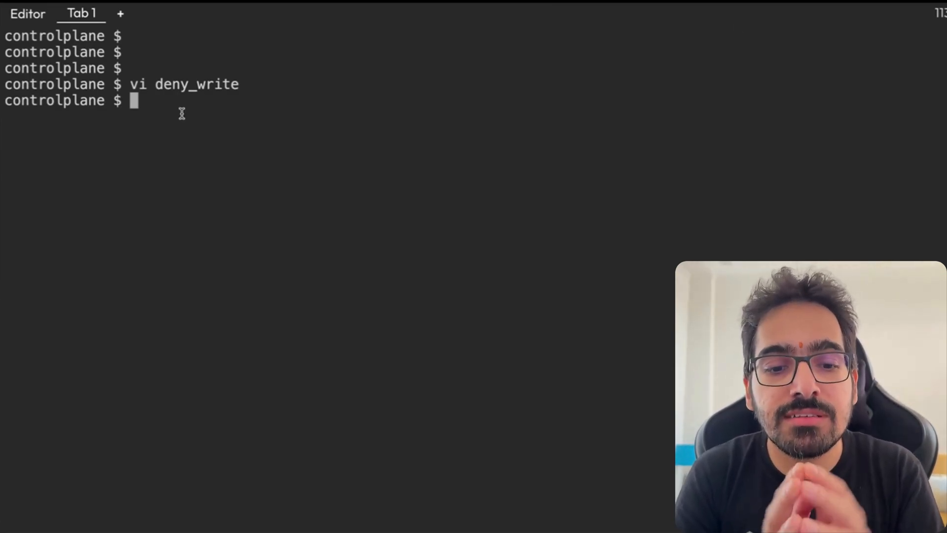
Load deny_write with apparmor_parser -q and confirm aa-status now lists deny-write-profile.
{"action": "type", "text": "aa-status | grep deny"}
{"action": "type", "text": "ls"}
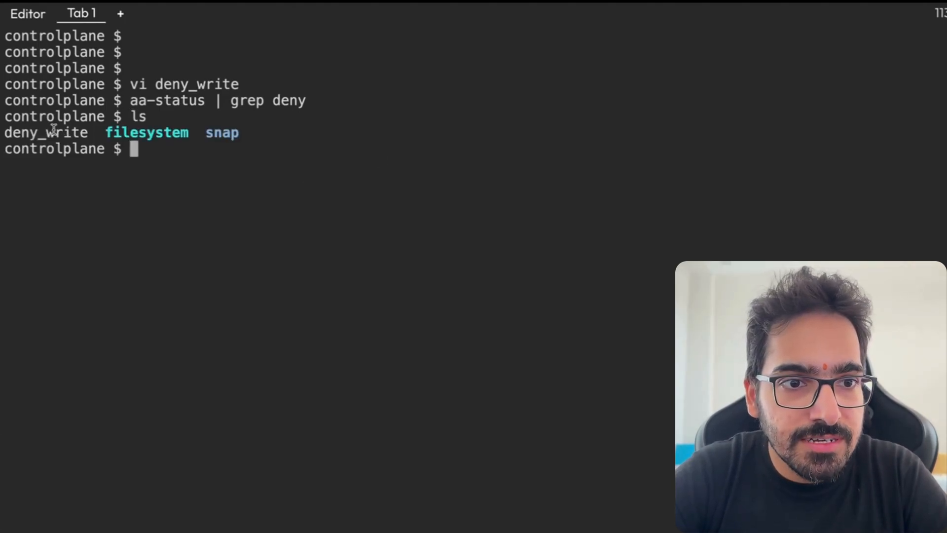
{"action": "type", "text": "apparmor_parser -q deny_write"}
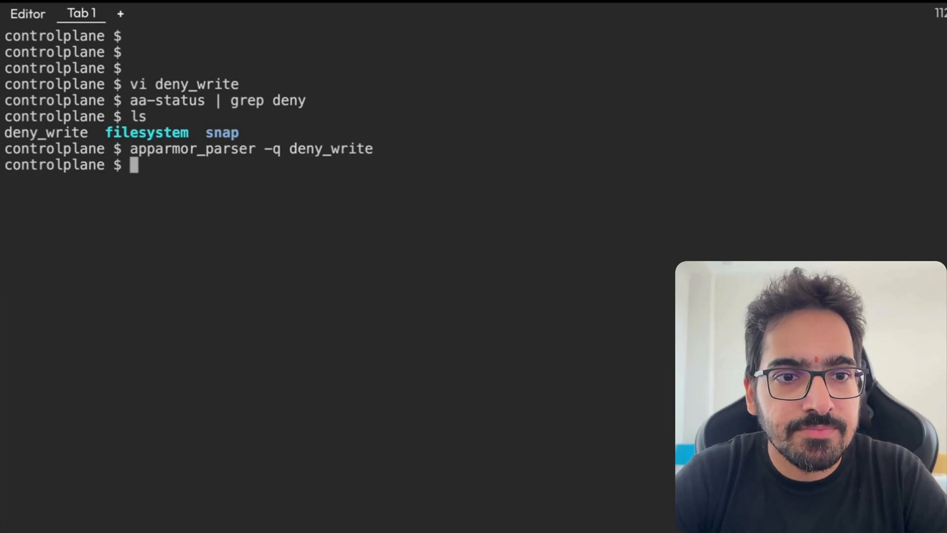
{"action": "type", "text": "aa-status | grep deny"}
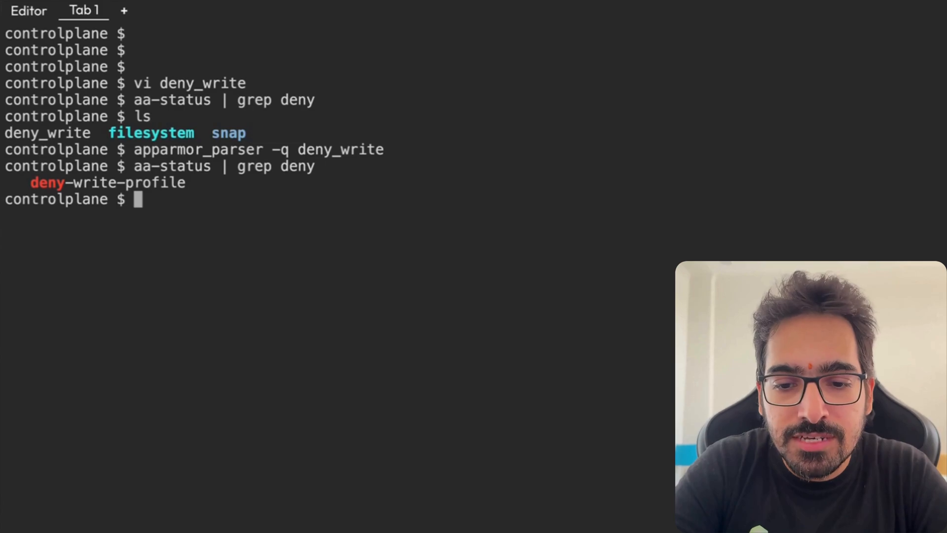
Write pod.yaml for busybox pod apparmor-demo with Localhost deny-write-profile and nodeName: controlplane.
{"action": "type", "text": "vi pod.yaml"}
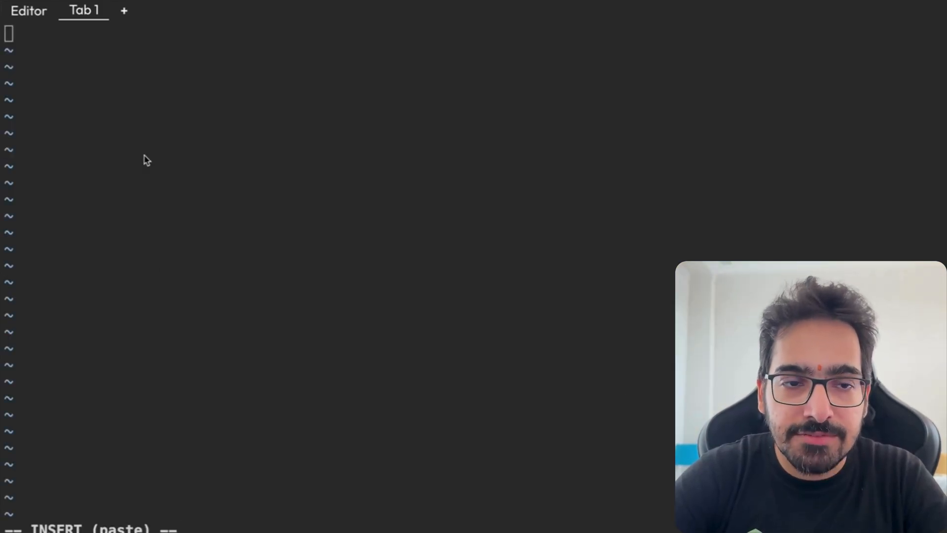
{"action": "type", "text": "apiVersion: v1"}
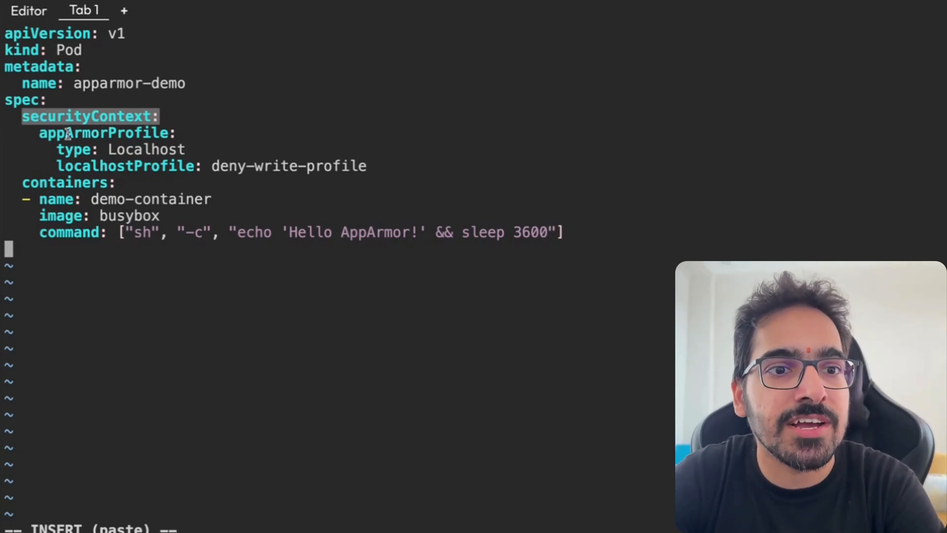
{"action": "mouse_move", "coordinate": [150, 175]}
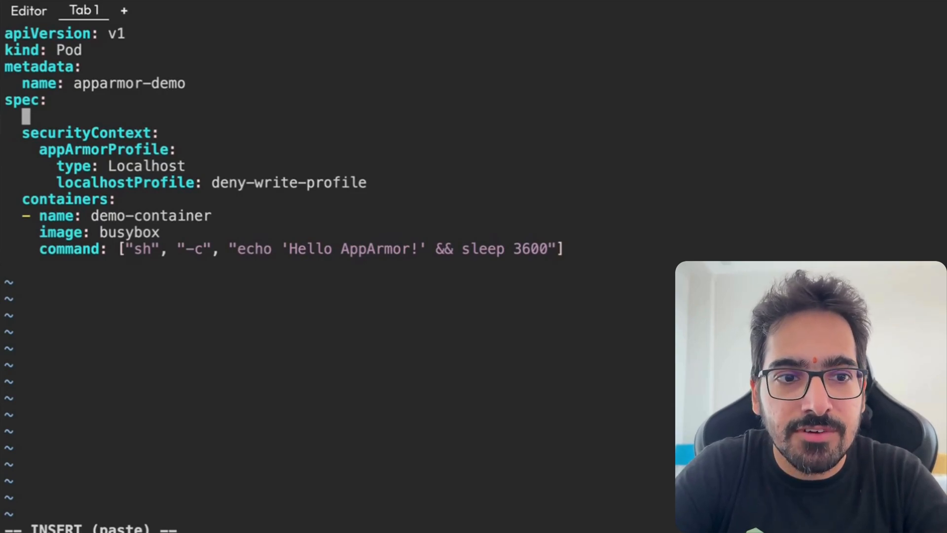
{"action": "type", "text": "nodeName"}
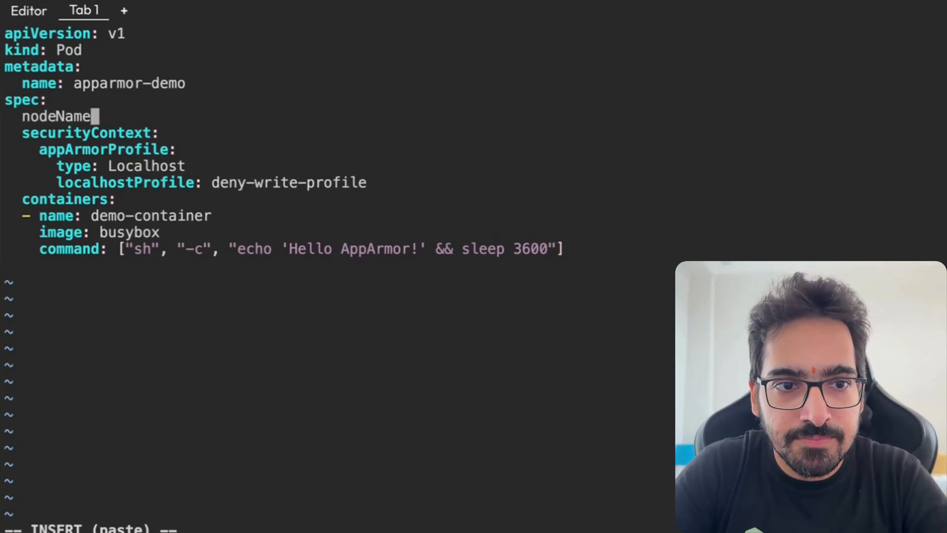
{"action": "type", "text": ": controlplane"}
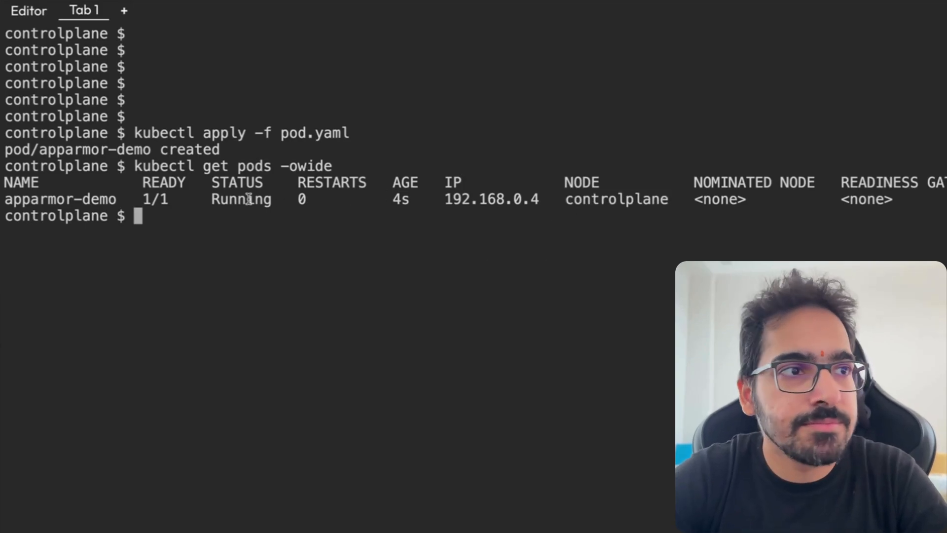
{"action": "mouse_move", "coordinate": [378, 235]}
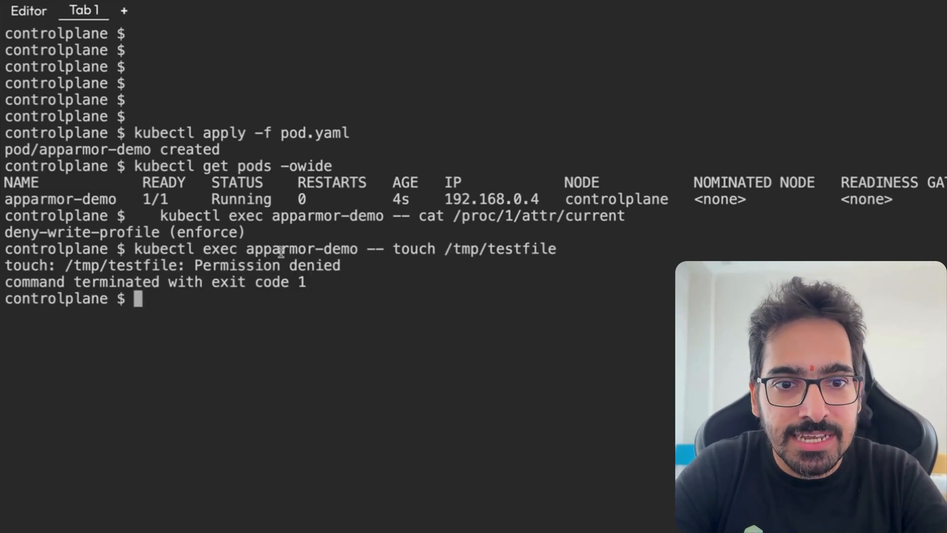
Select the pod name apparmor-demo from the kubectl get pods output.
{"action": "double_click", "coordinate": [301, 248]}
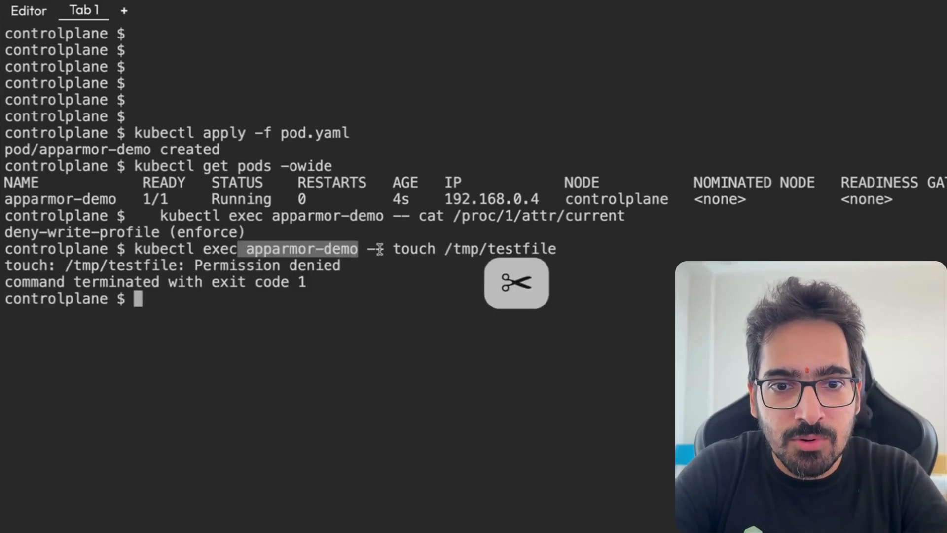